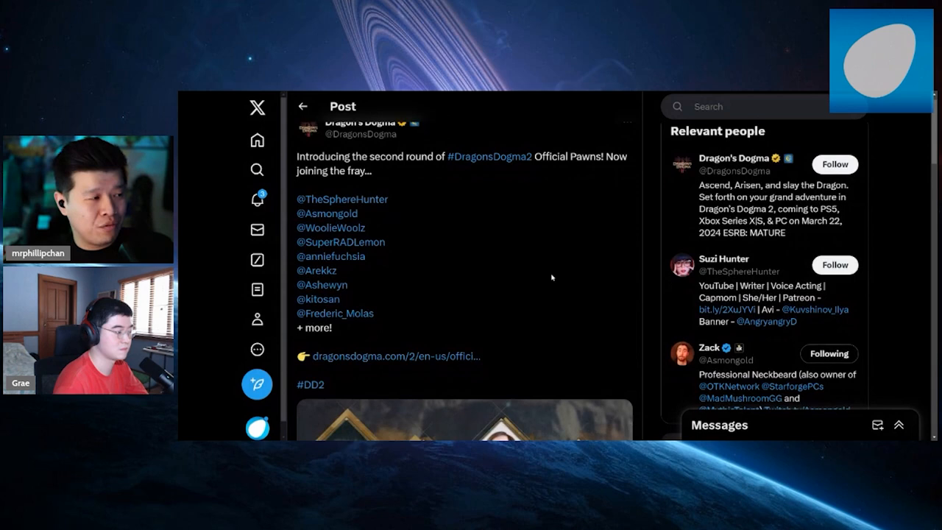
- Scroll the Dragon's Dogma post down to the four-portrait Official Pawns image
scroll(down, 3)
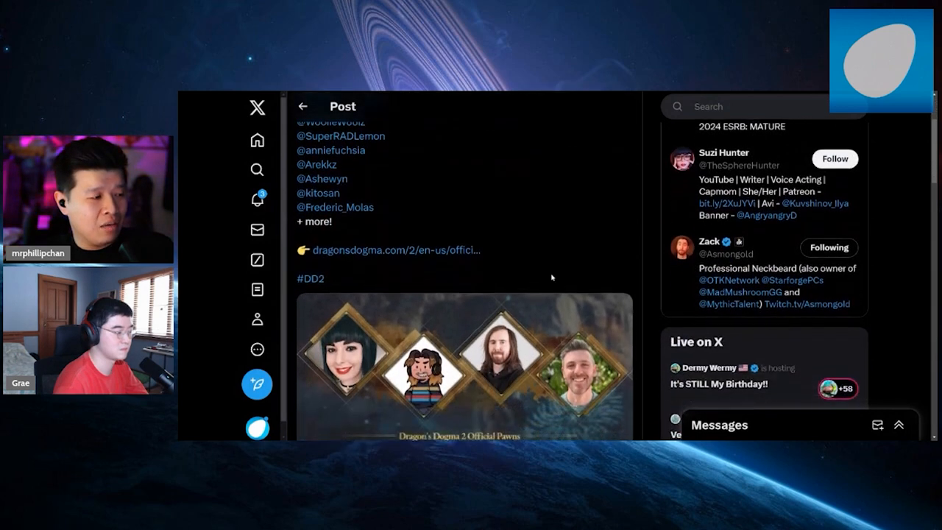
scroll(down, 3)
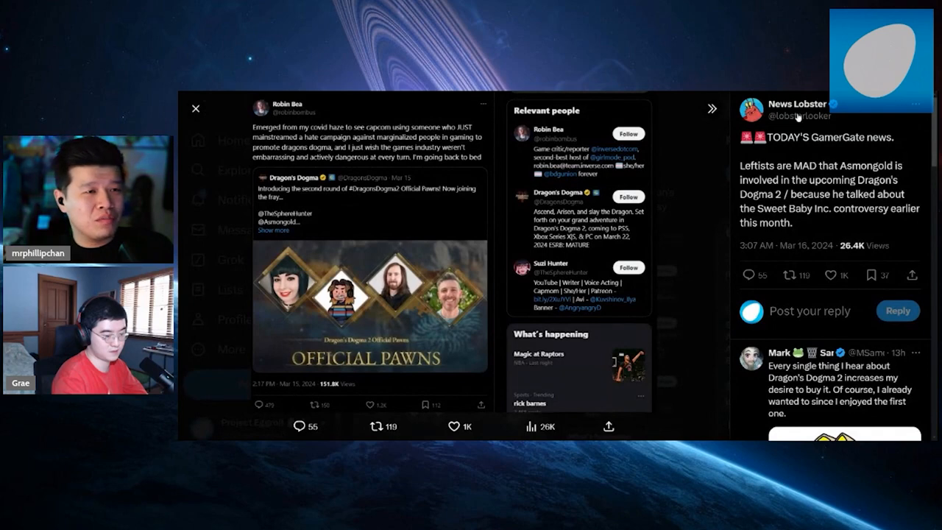
mouse_move(718, 179)
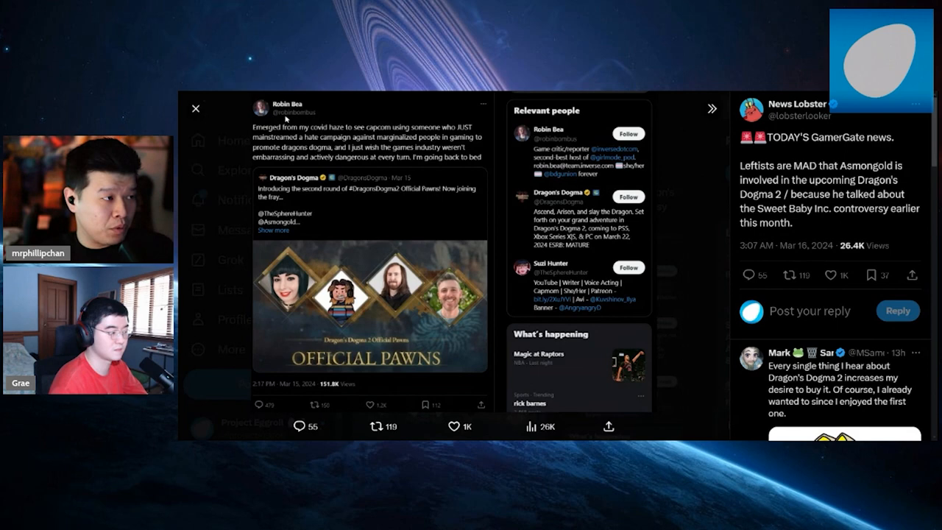
mouse_move(229, 160)
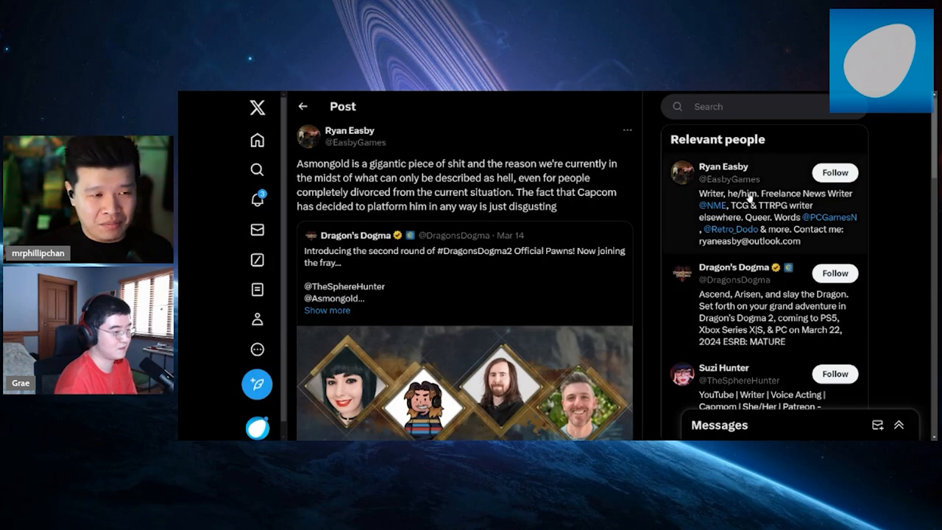
mouse_move(916, 238)
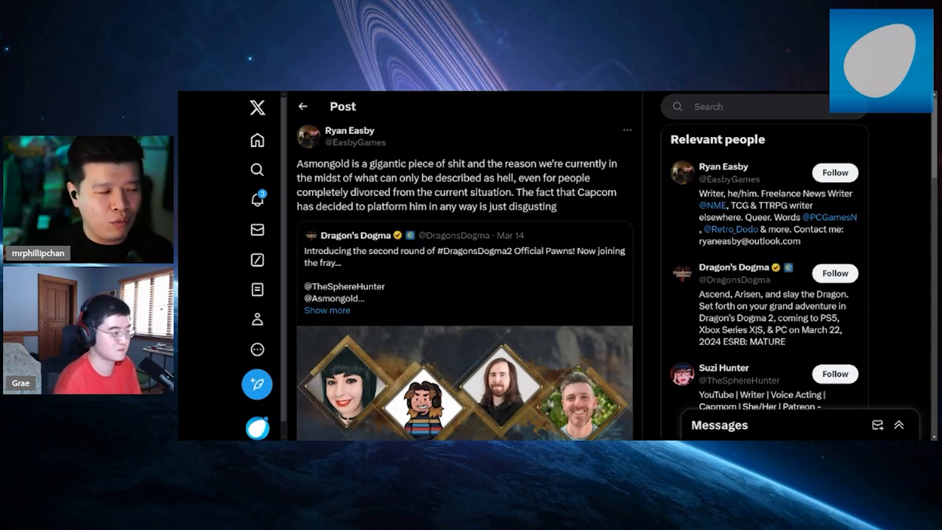
scroll(down, 3)
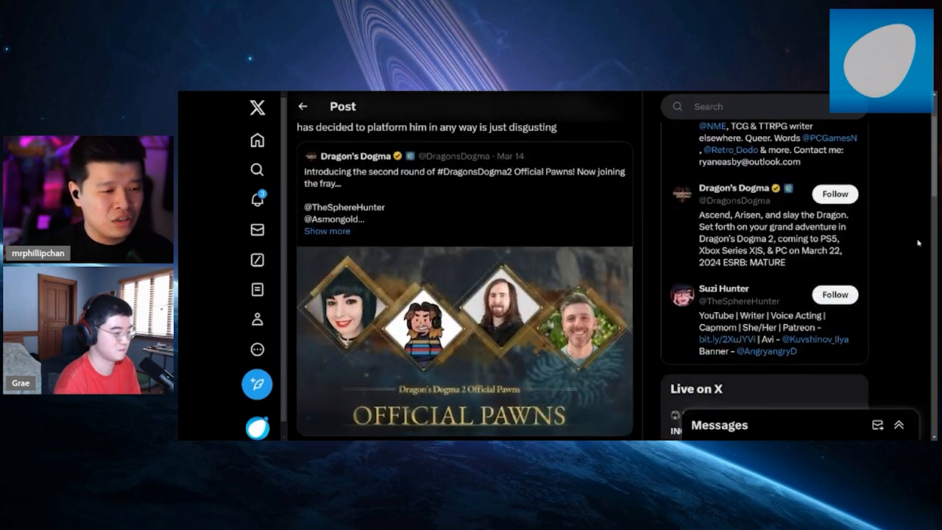
scroll(up, 3)
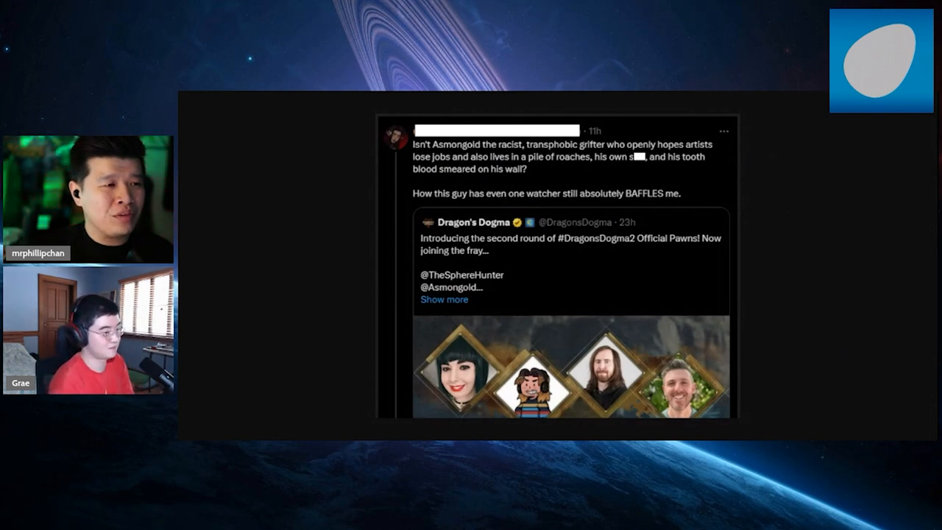
mouse_move(724, 165)
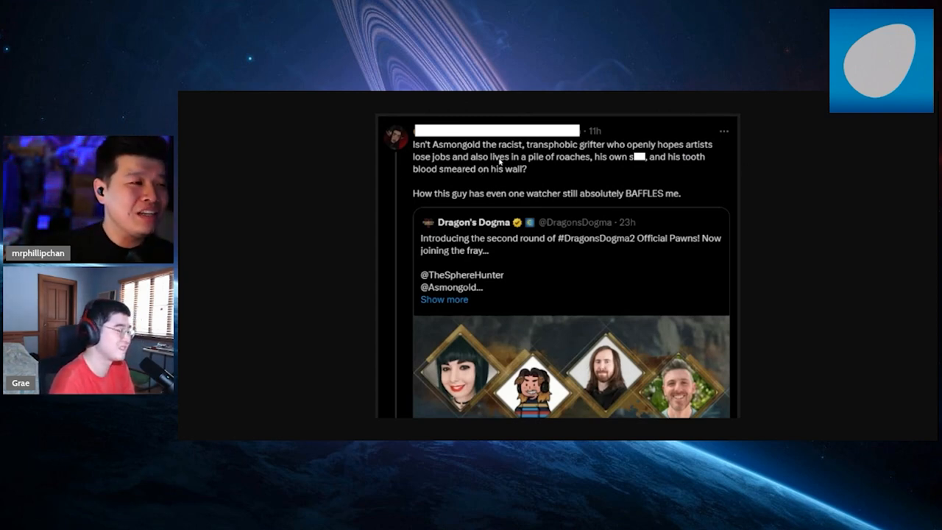
mouse_move(772, 192)
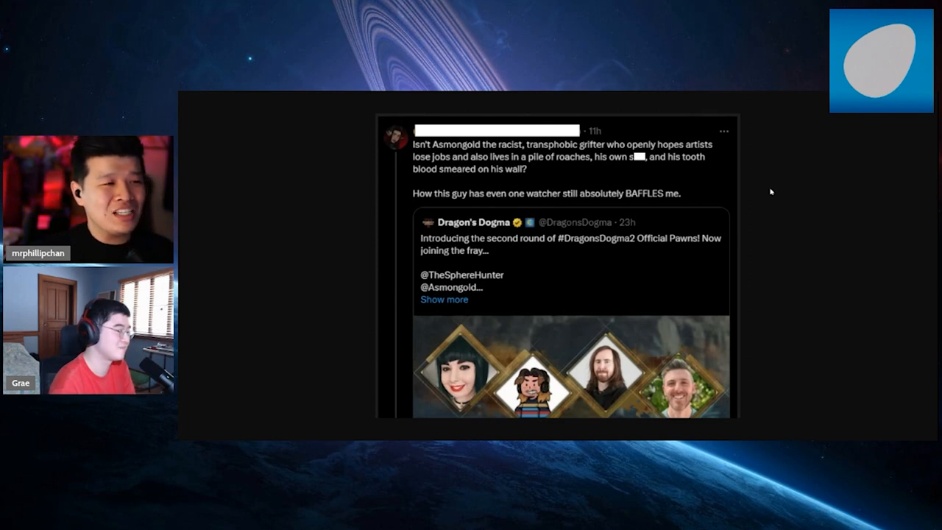
mouse_move(784, 184)
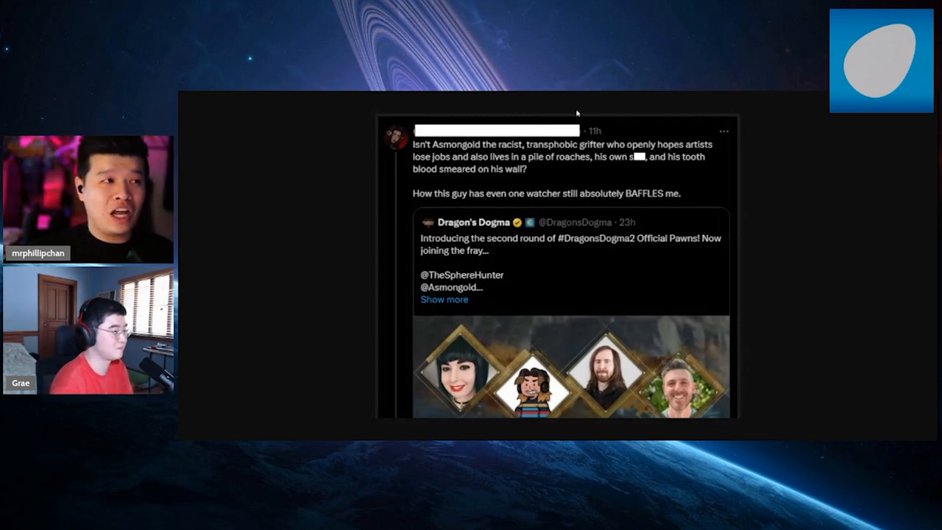
mouse_move(787, 198)
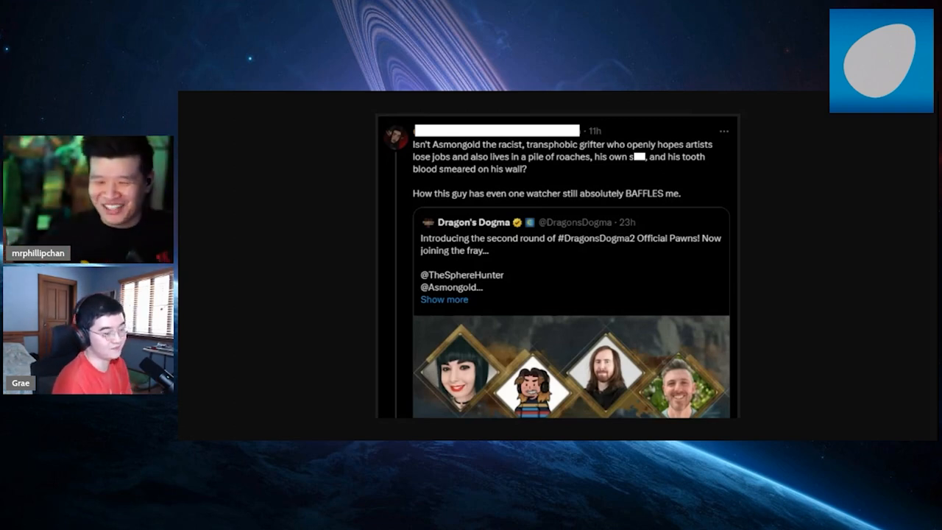
mouse_move(434, 94)
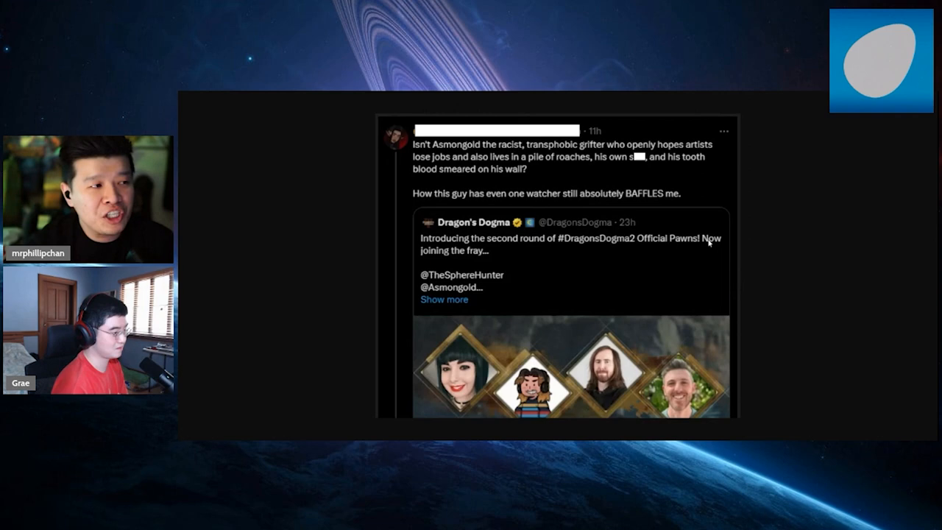
mouse_move(621, 169)
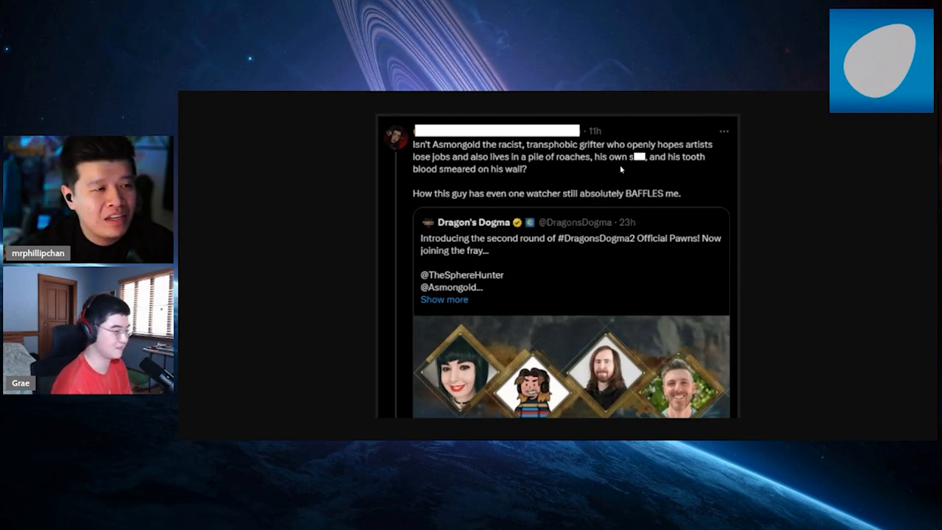
mouse_move(594, 156)
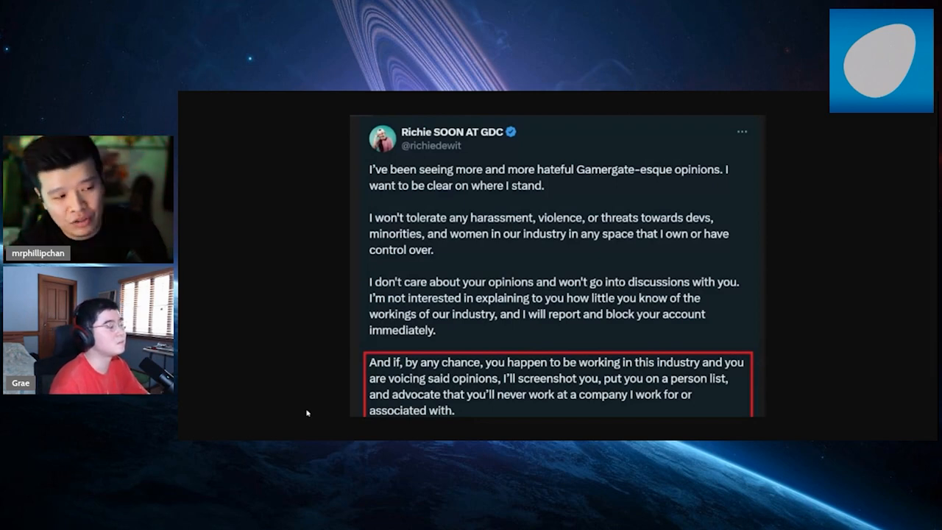
mouse_move(785, 327)
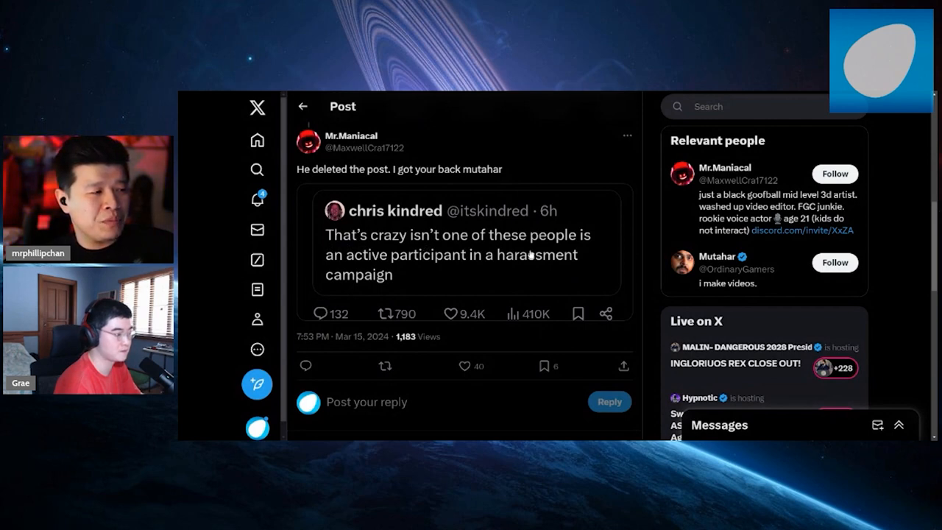
mouse_move(331, 274)
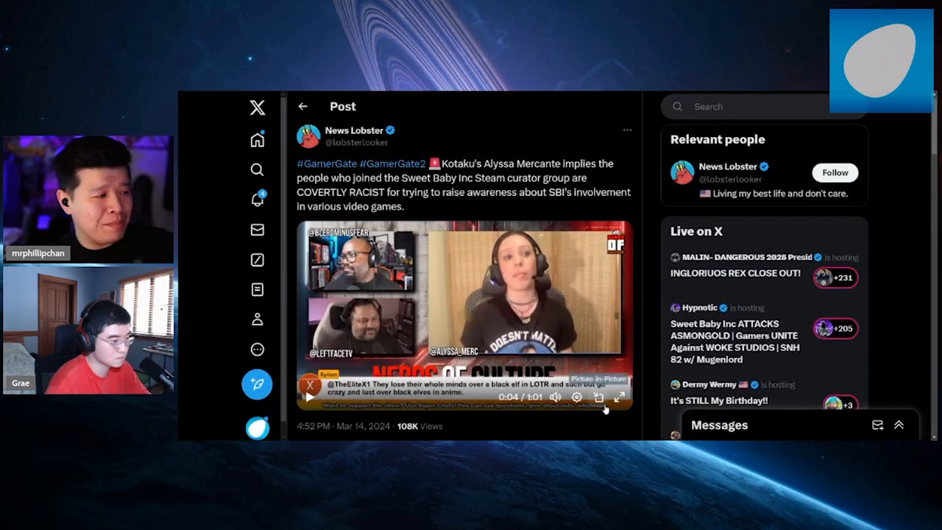
mouse_move(620, 399)
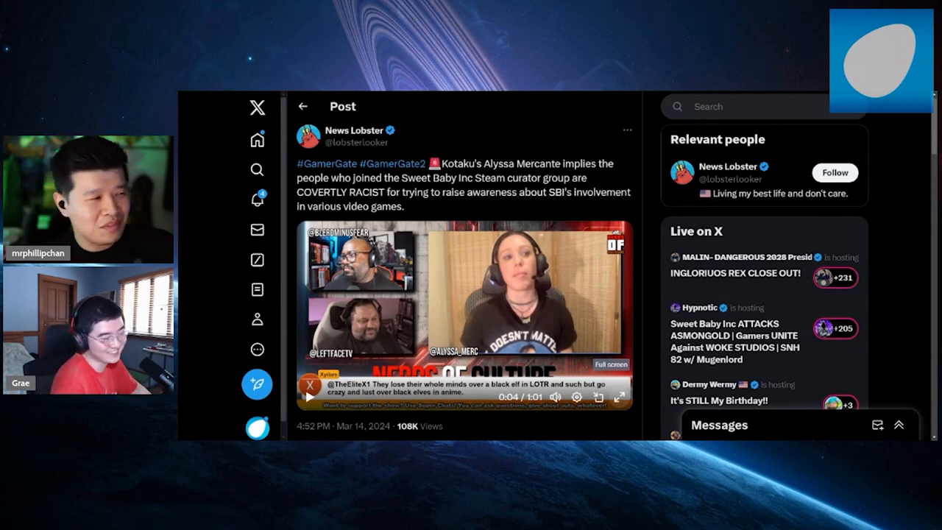
- Open the News Lobster post on Alyssa Mercante and replay its stream clip
click(610, 385)
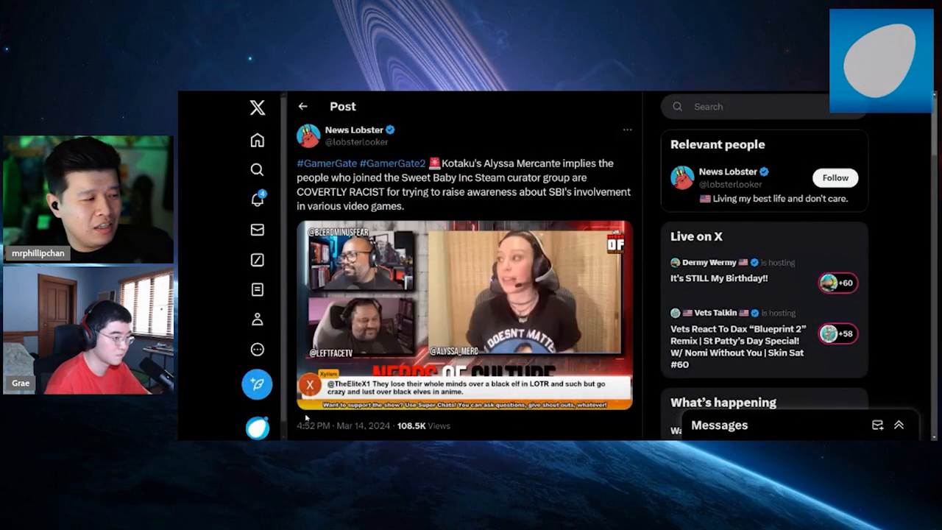
click(464, 317)
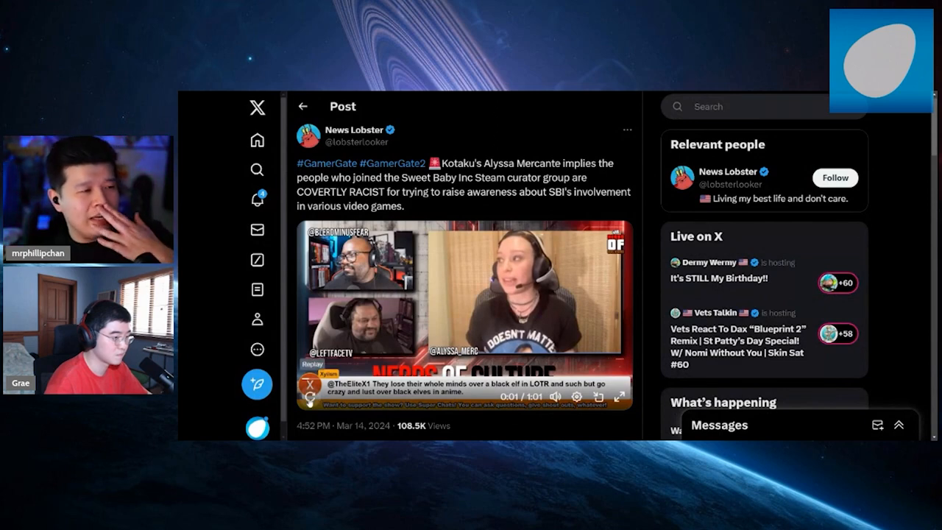